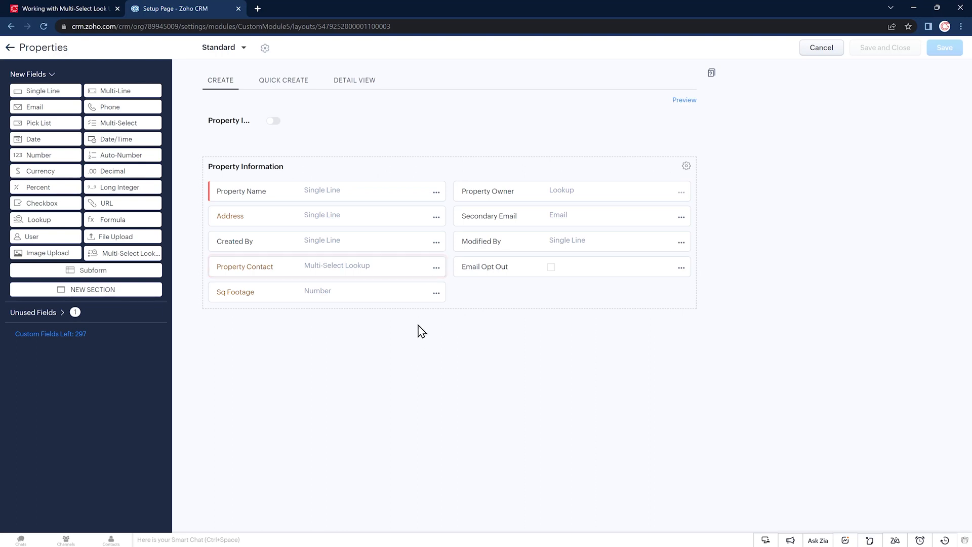
- Edit the Property Contact lookup field's properties and select its Field Label text
click(436, 267)
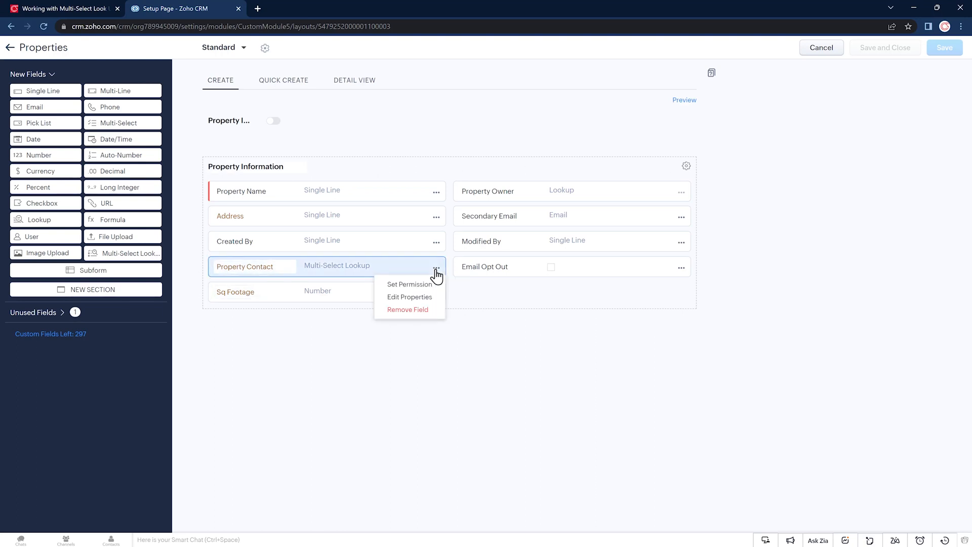
click(409, 296)
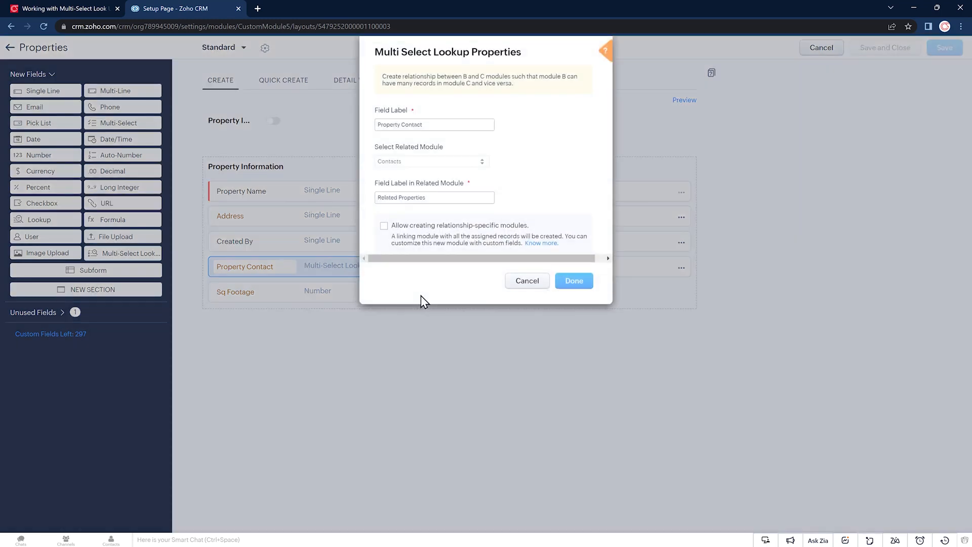
triple_click(434, 124)
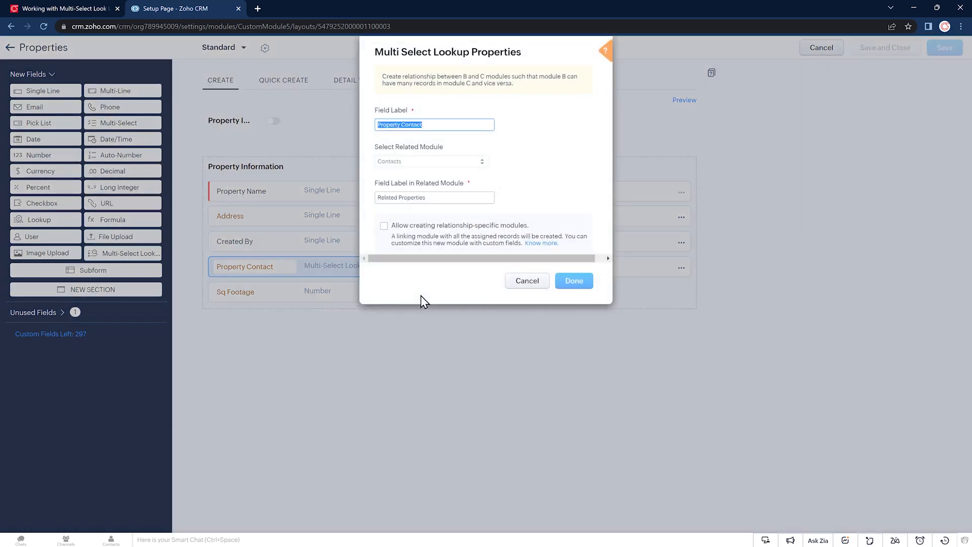
mouse_move(440, 302)
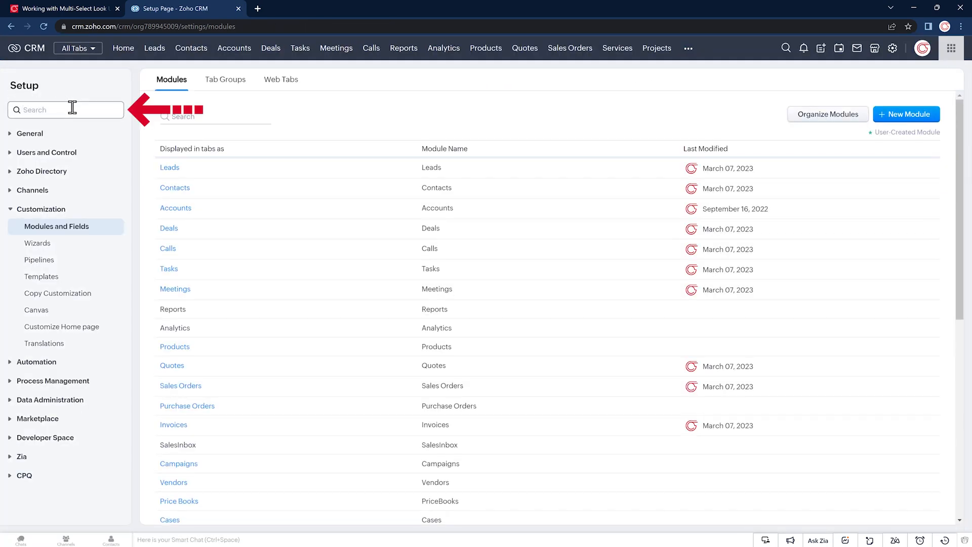
- Find CRM API in Setup and show the API names list of all modules, starting with Leads
text(ap)
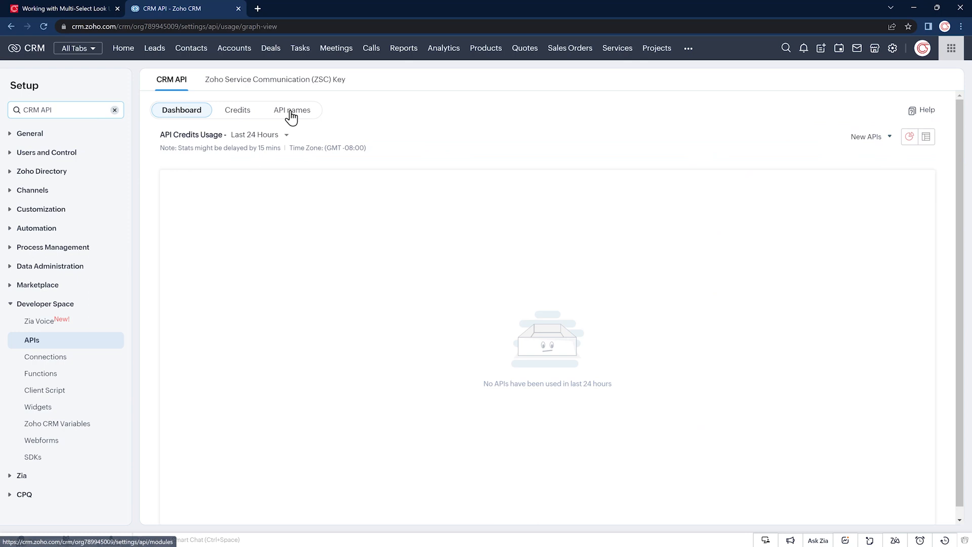
click(292, 109)
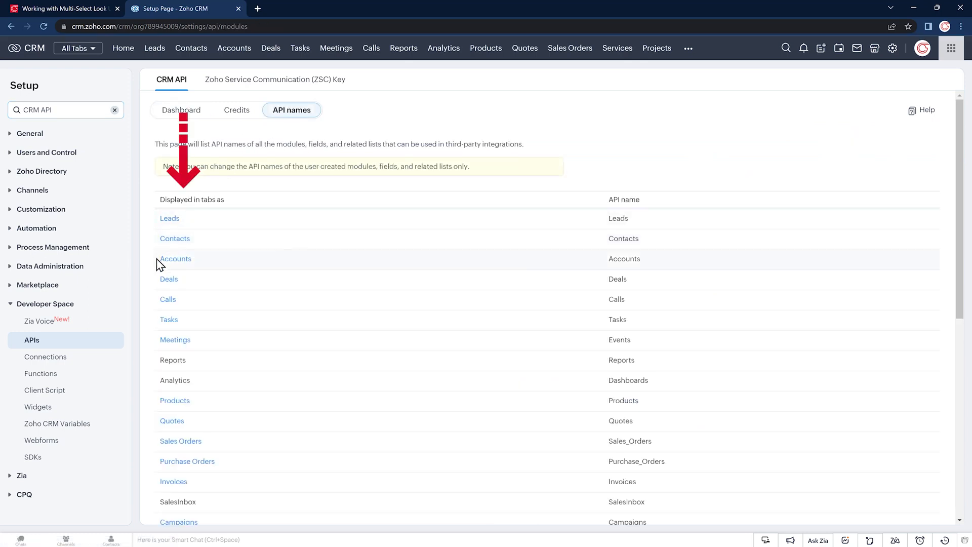
scroll(down, 3)
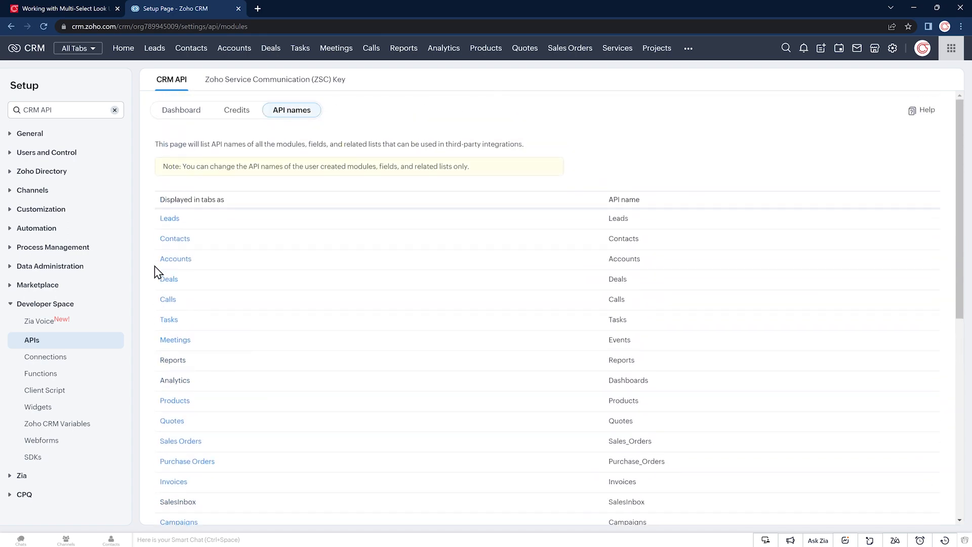
click(169, 219)
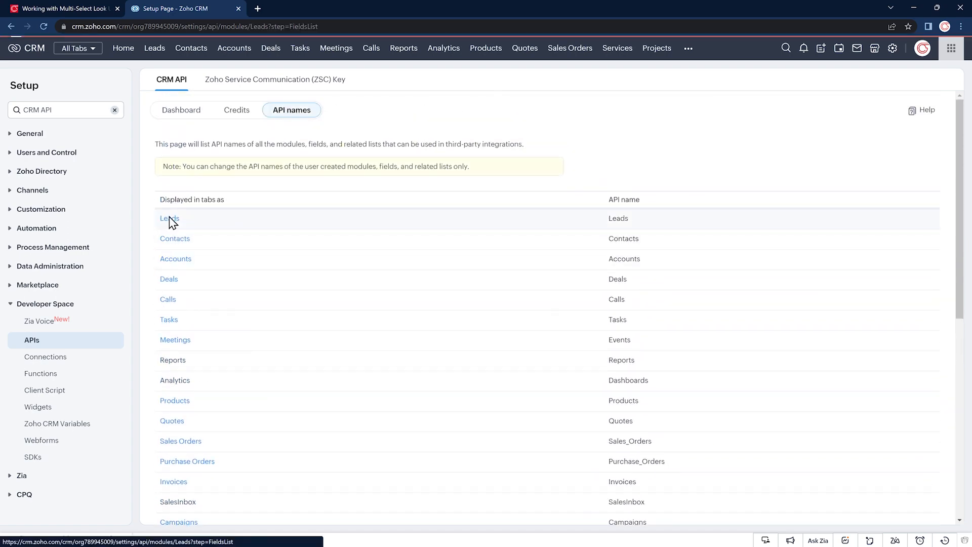
- Filter the API names page to the Contacts X Properties linking module's fields
click(169, 219)
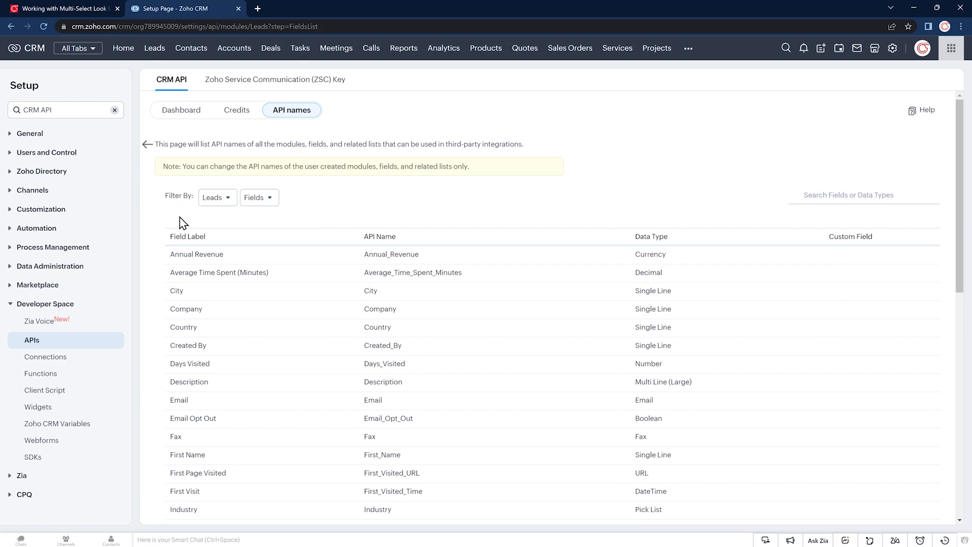
click(217, 197)
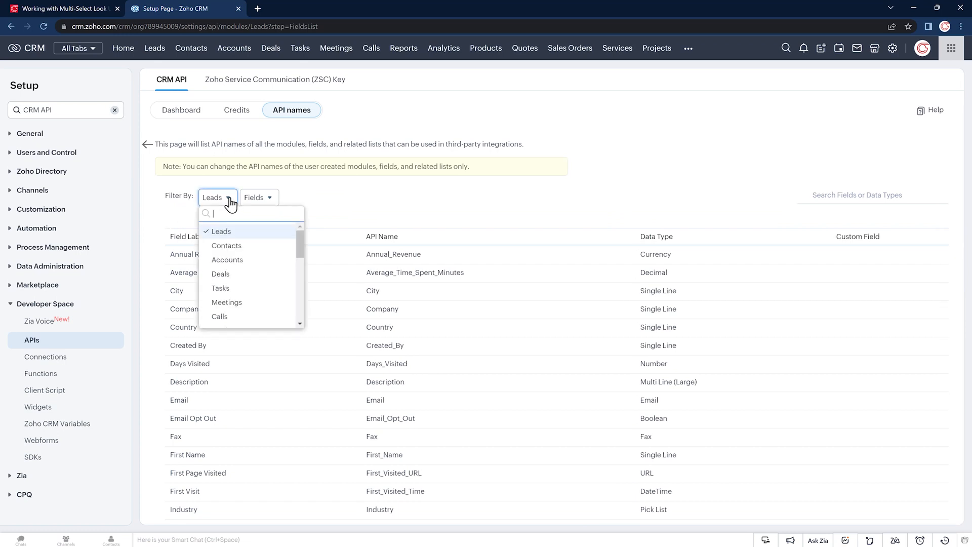
scroll(down, 3)
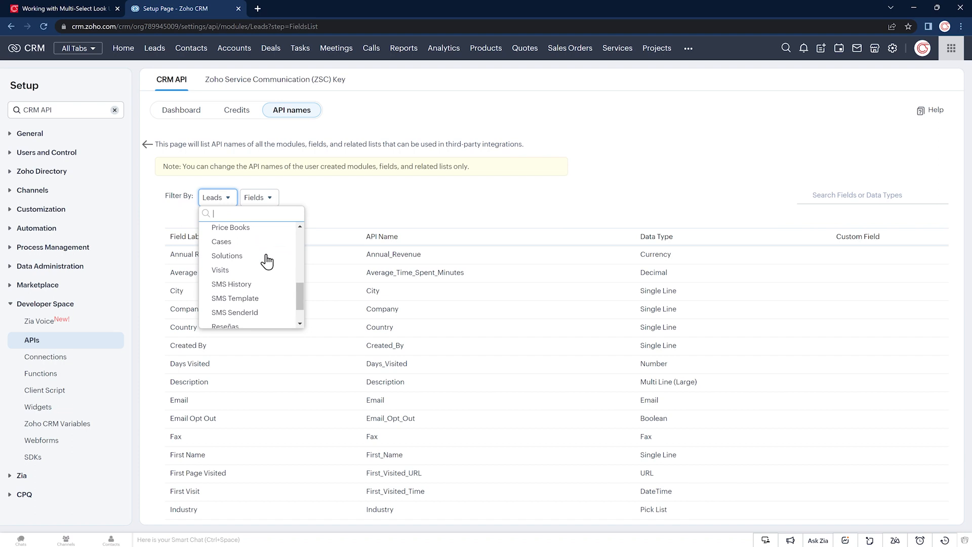
scroll(down, 3)
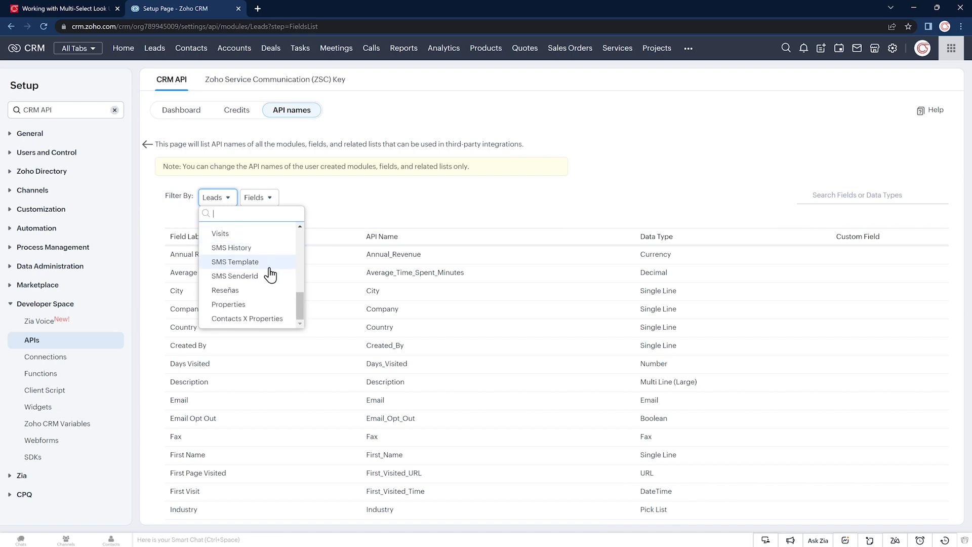
click(248, 318)
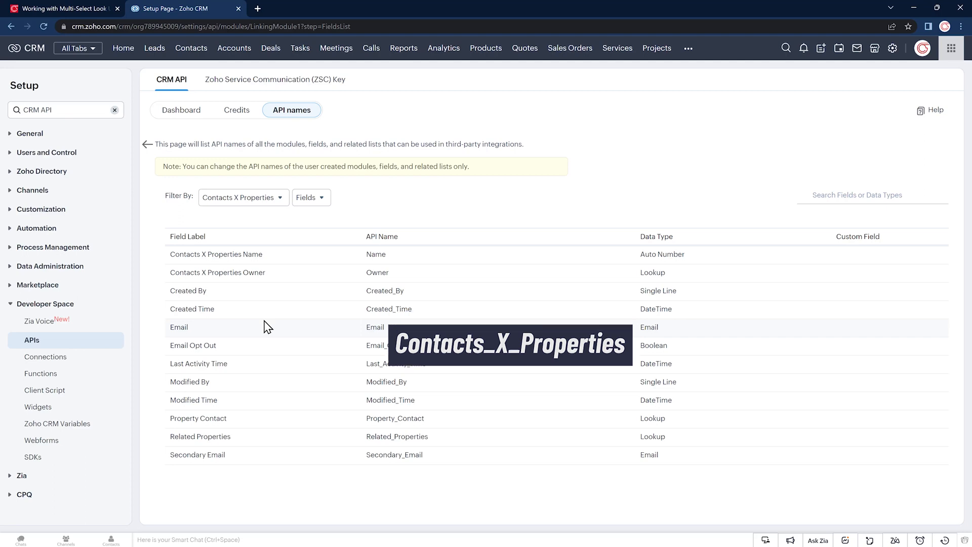
mouse_move(156, 309)
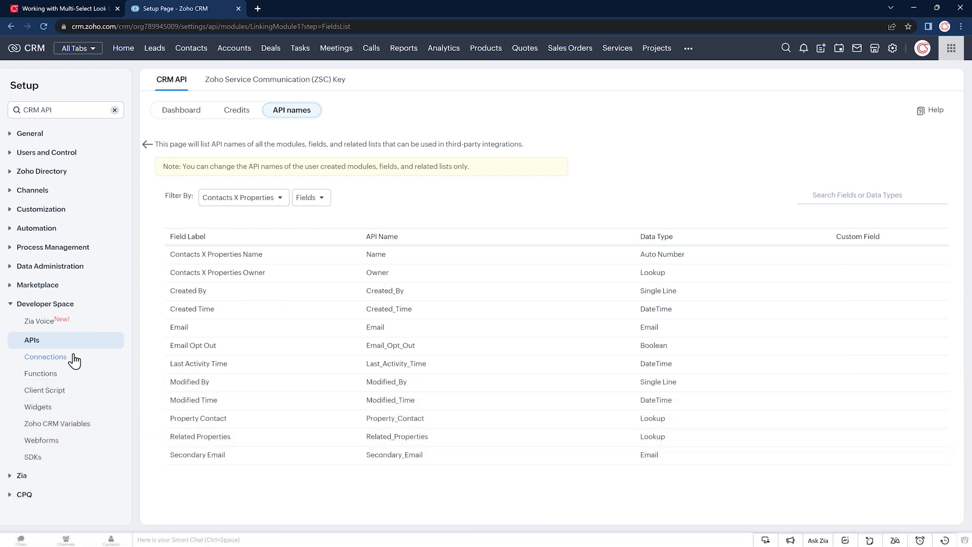
- Start a new Zoho OAuth connection named linking_module_api under Connections
click(46, 356)
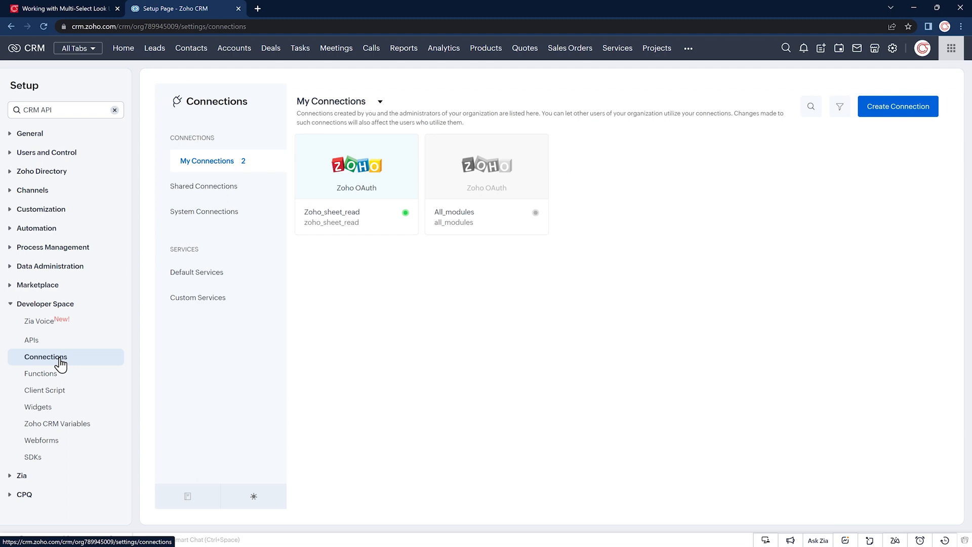
mouse_move(898, 106)
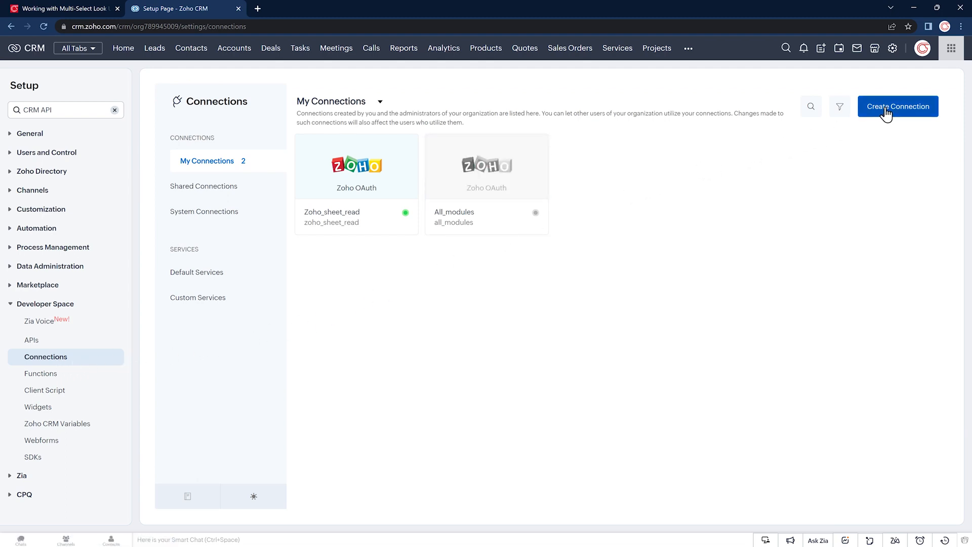
click(898, 106)
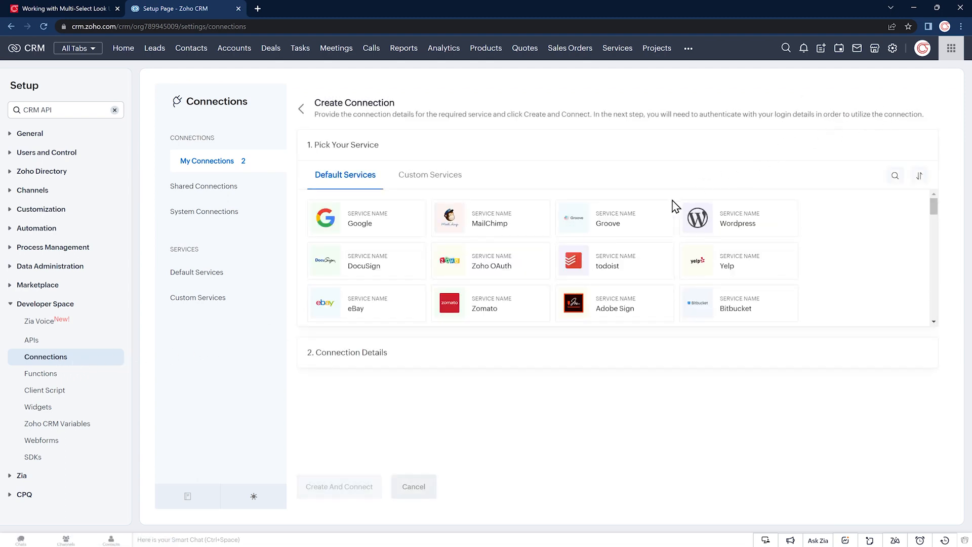
click(490, 260)
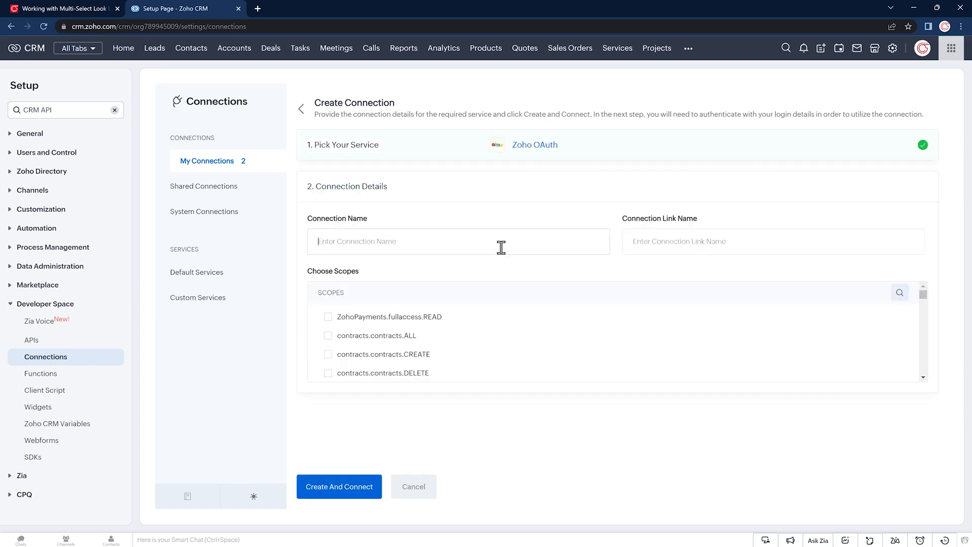
text(linking_module)
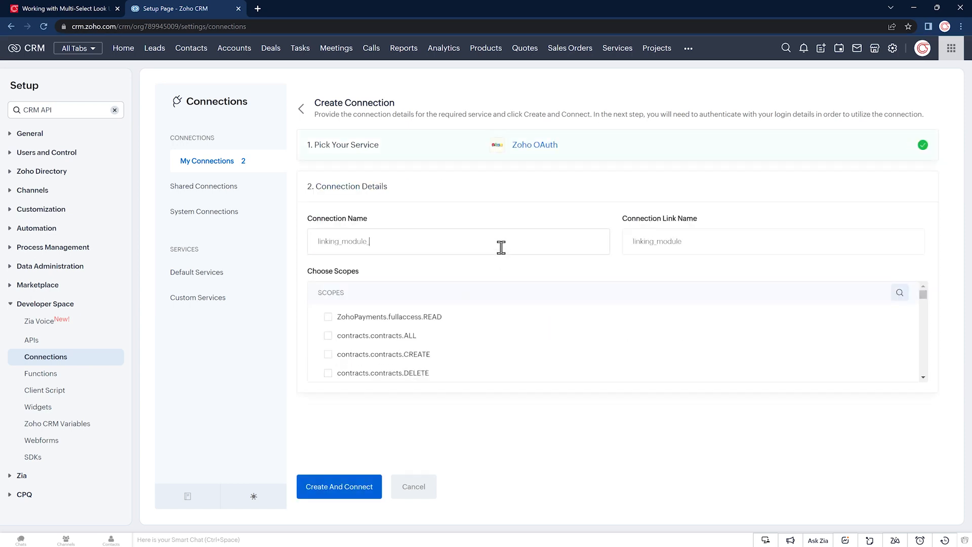
text(api)
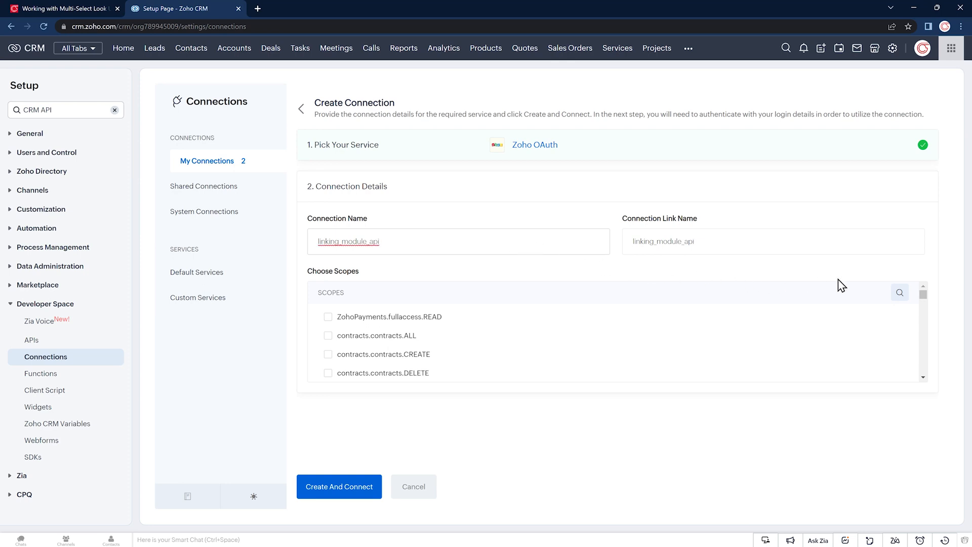
- Grant the ZohoCRM.settings.modules.ALL scope and create the connection for authorization
click(899, 292)
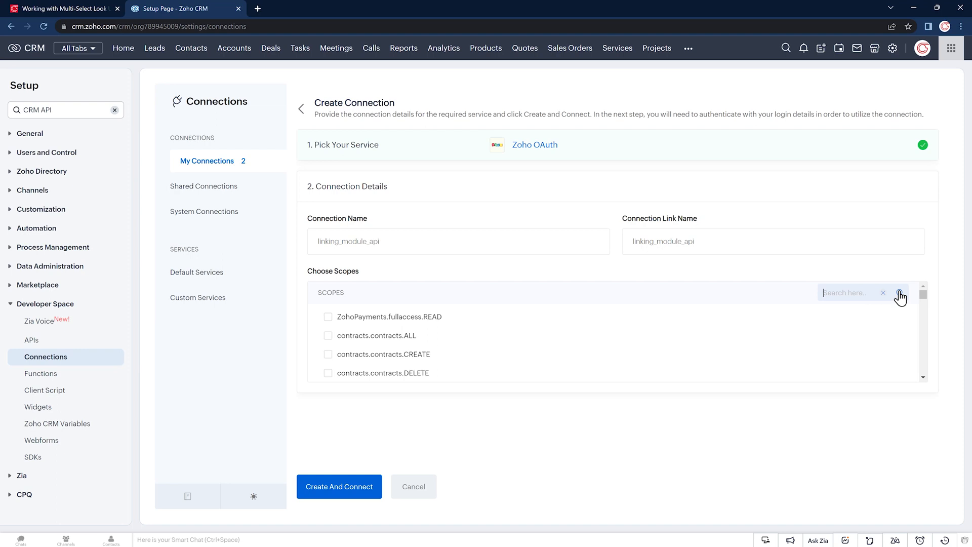
text(zohocrm.set)
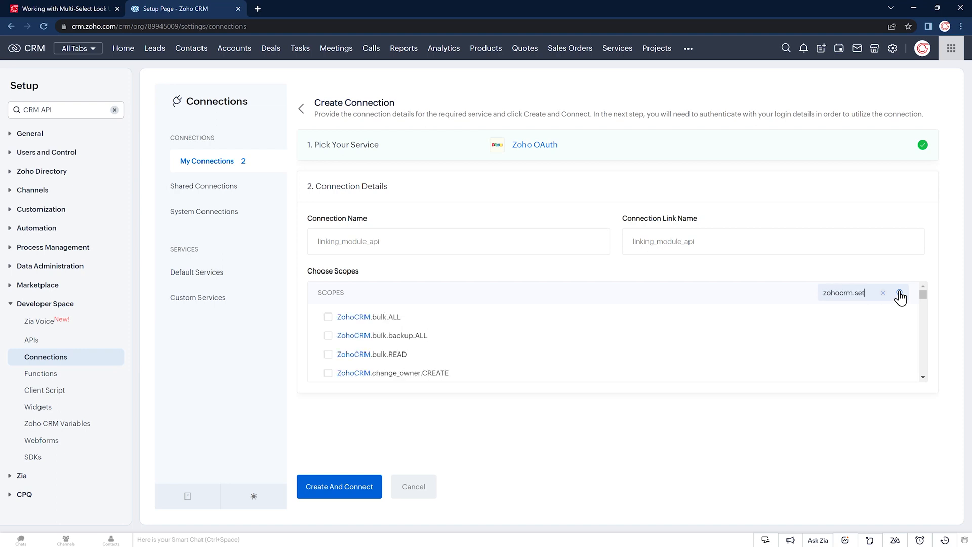
text(s.modules.all)
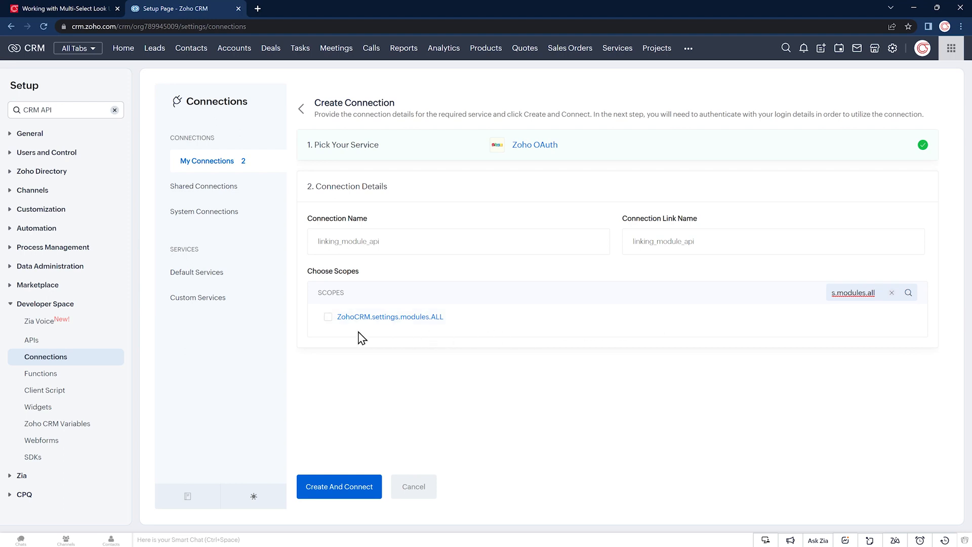
click(328, 316)
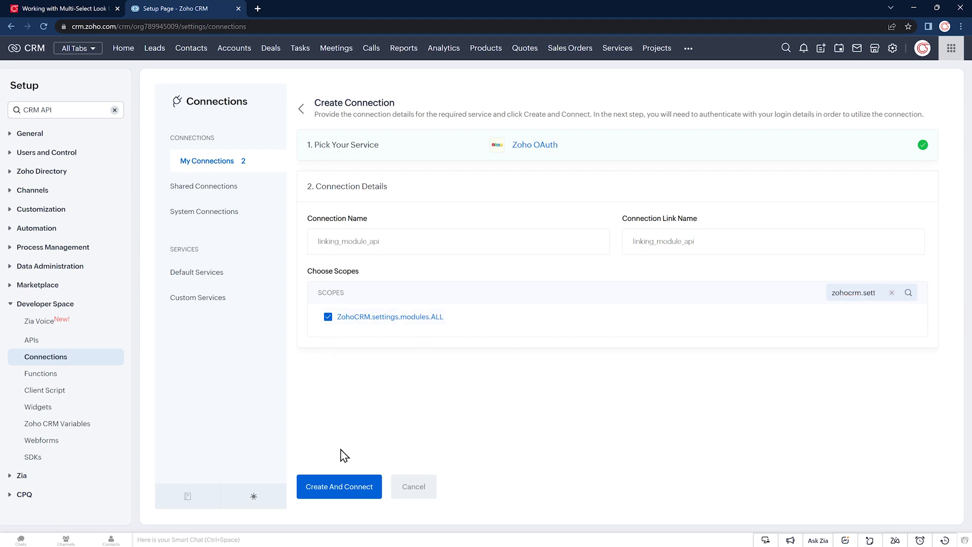
click(339, 486)
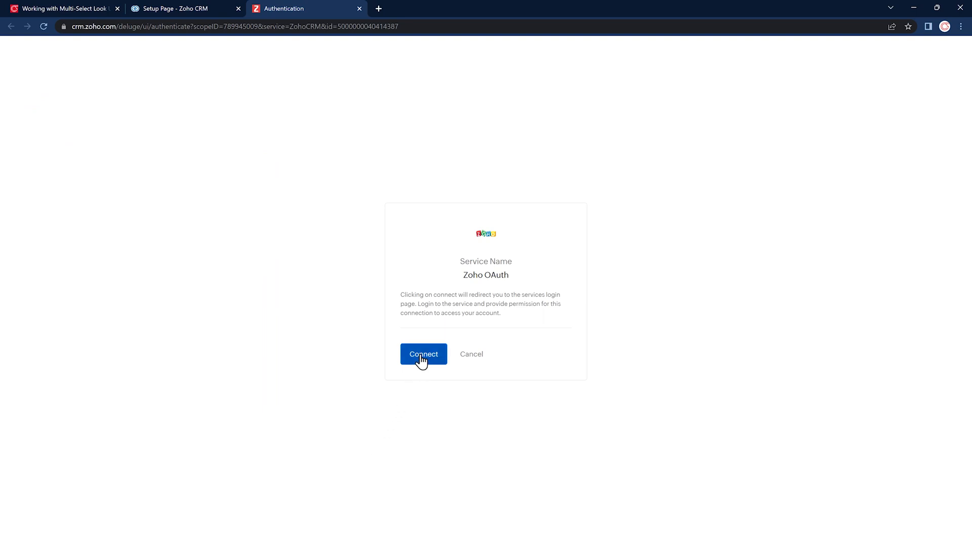
- Connect and accept CRM module access so linking_module_api shows Connected
click(424, 353)
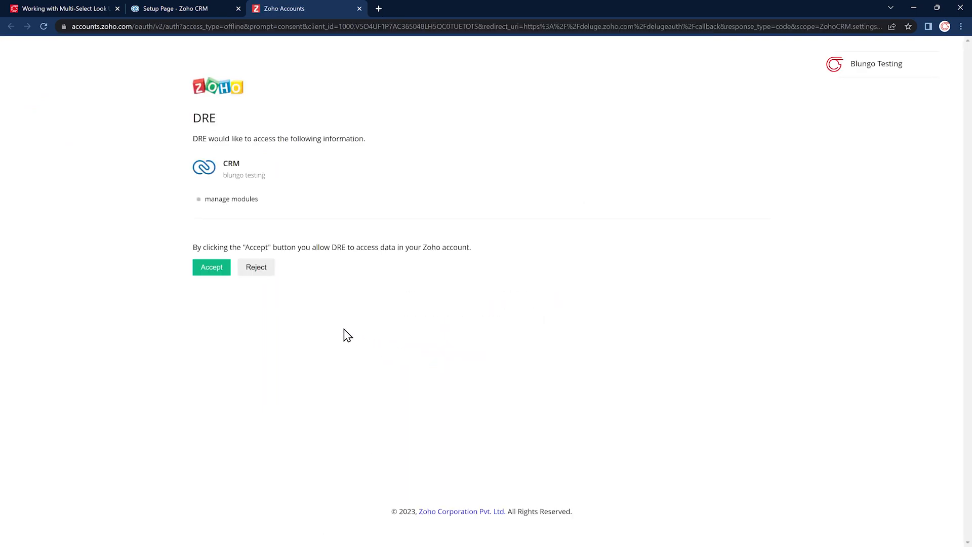
click(211, 267)
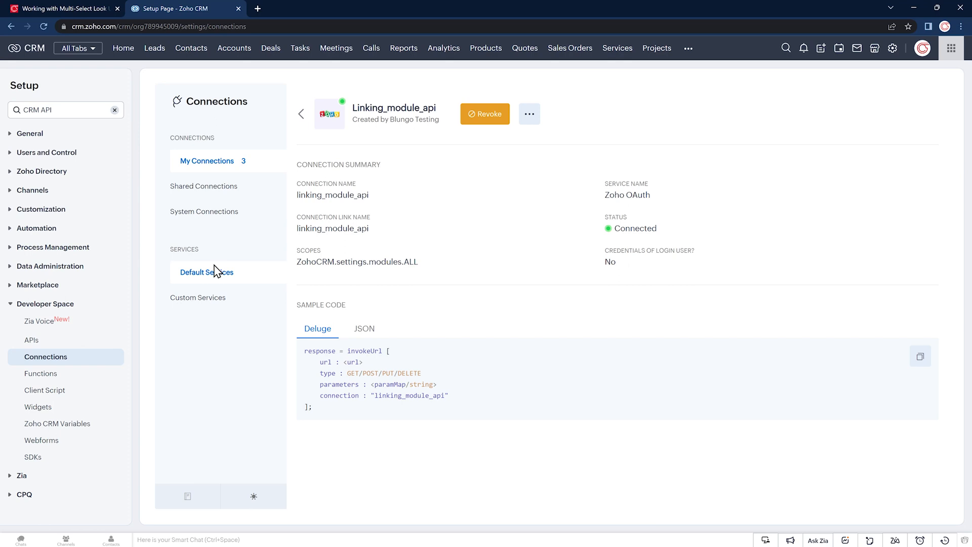
mouse_move(41, 374)
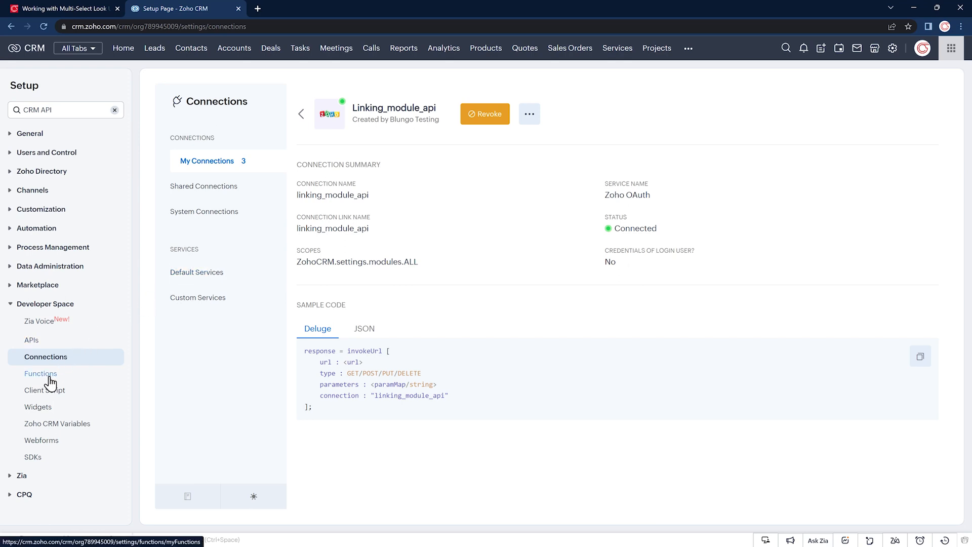
- Create an Automation function FindLinkingModuleAPI with display name Find Linking Module API
click(41, 374)
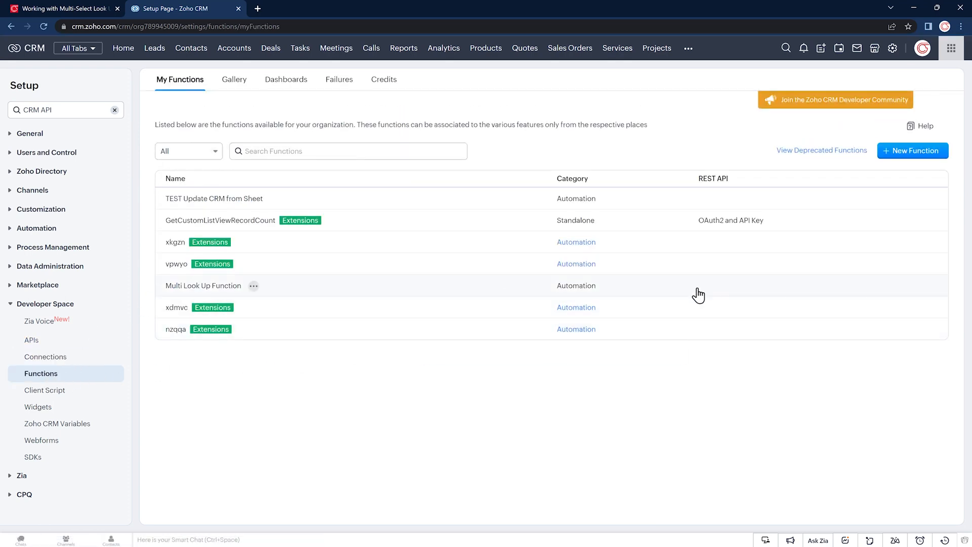
click(913, 150)
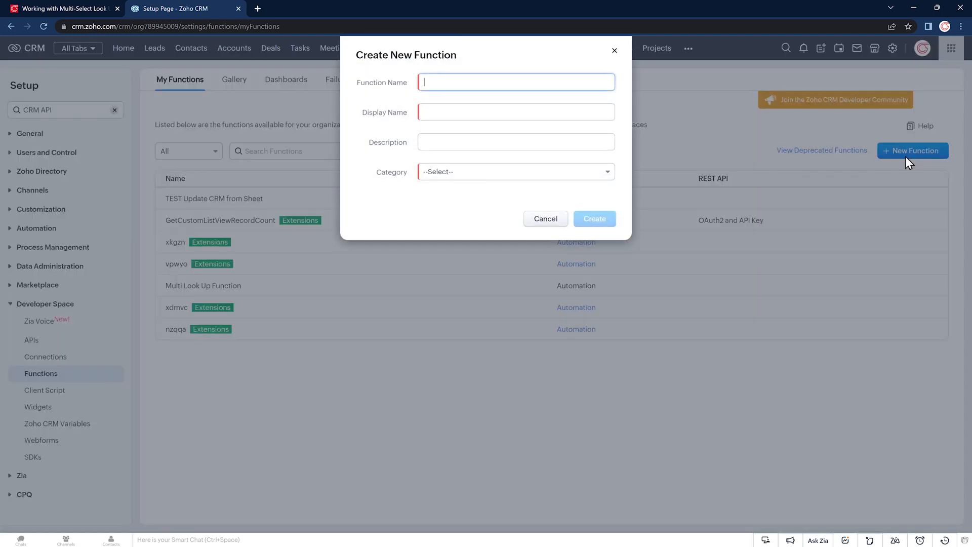
text(FindLinkingModuleA)
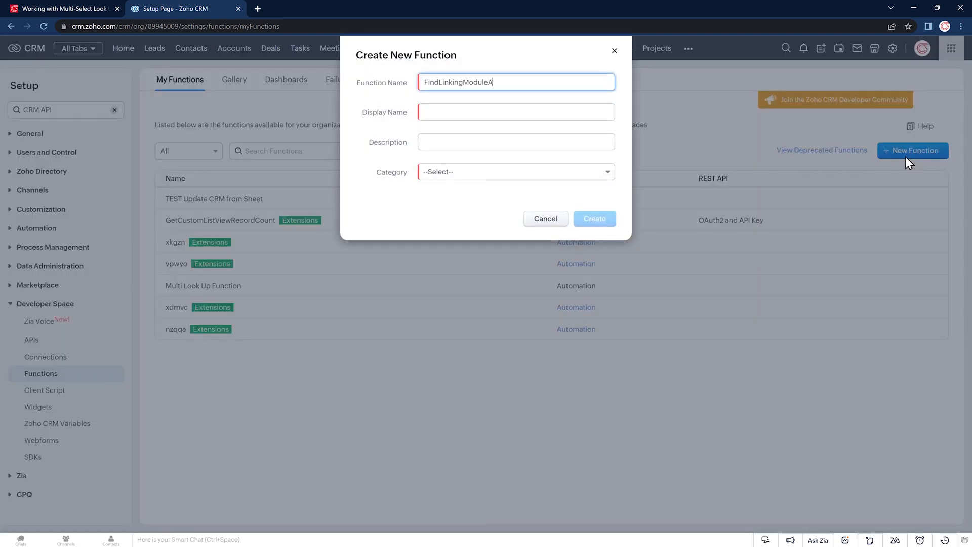
text(Find Linking Module API)
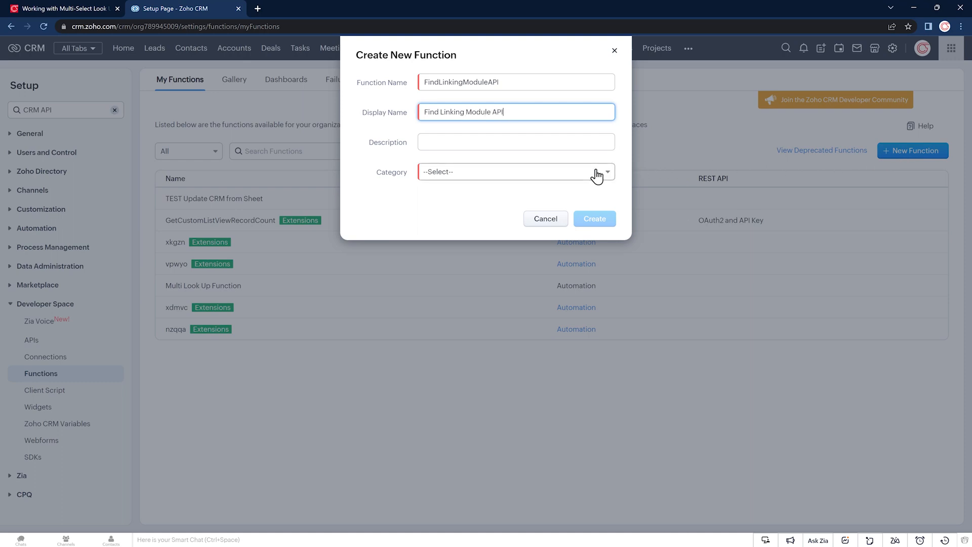
click(514, 172)
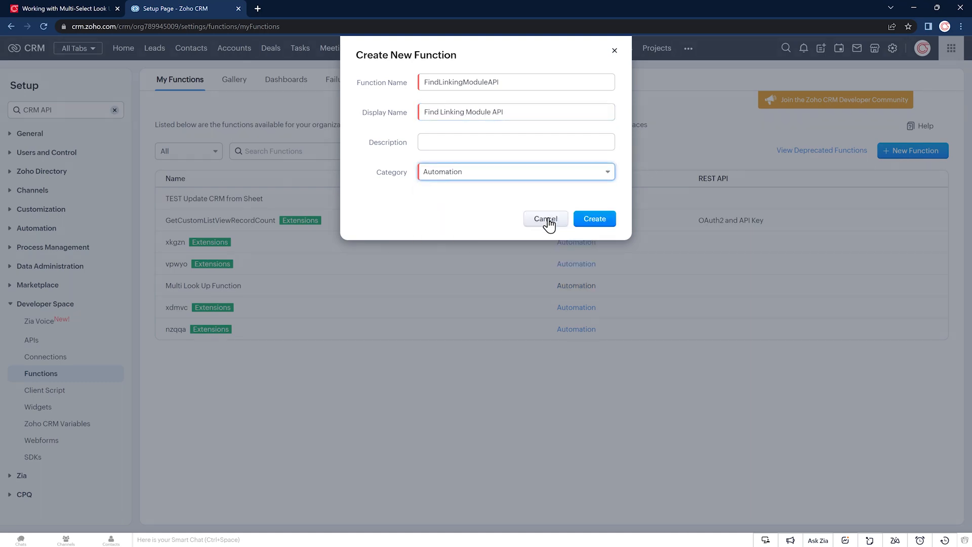
click(594, 219)
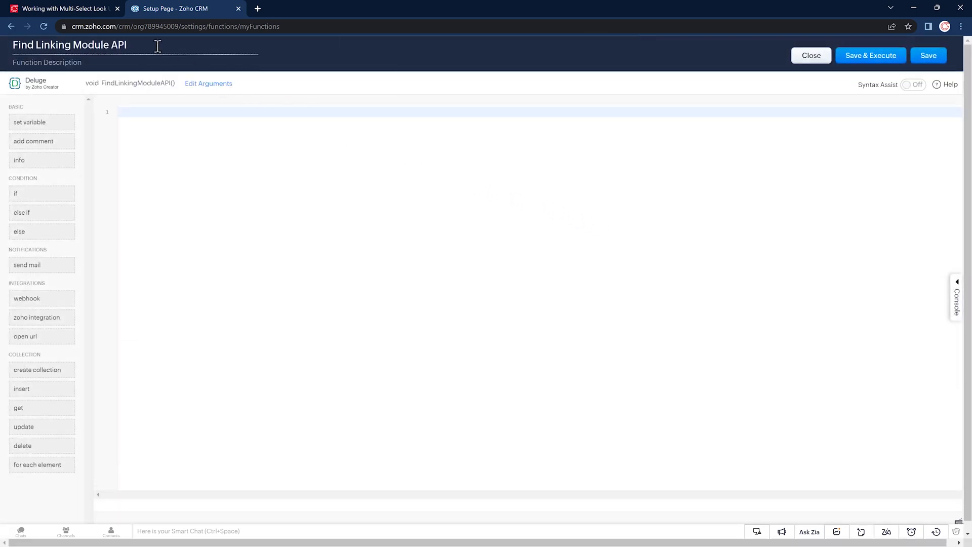
- Select the Finding Linking Modules API Names code in the Blungo article
click(62, 8)
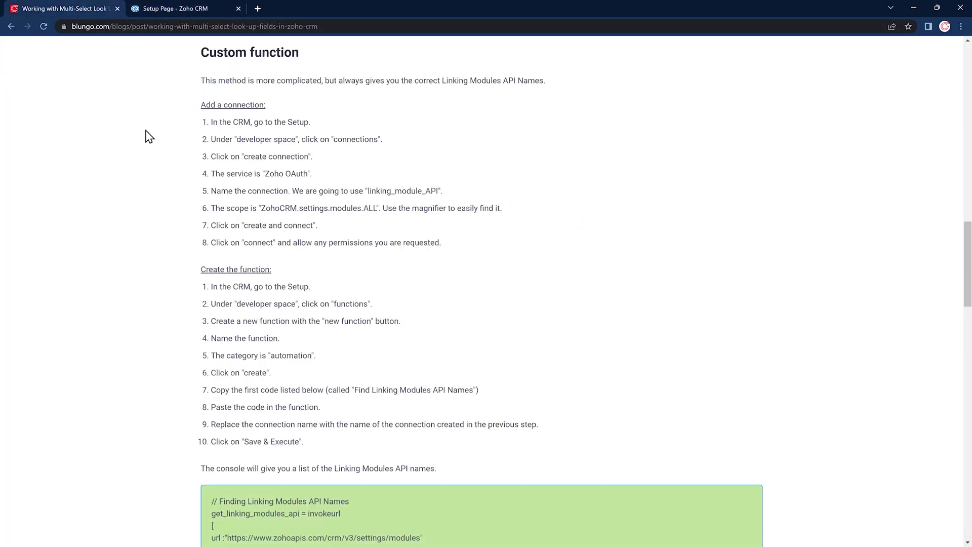
scroll(down, 3)
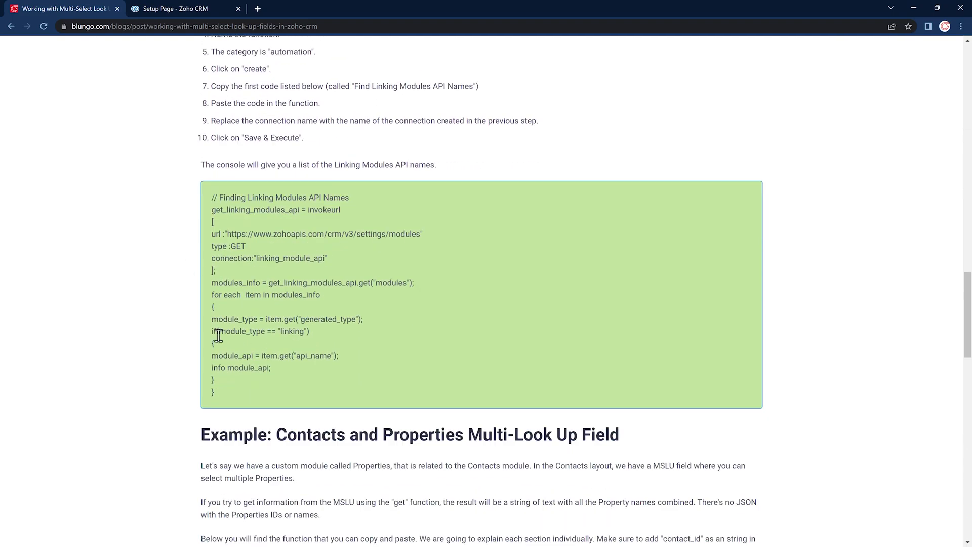
drag(212, 234, 214, 391)
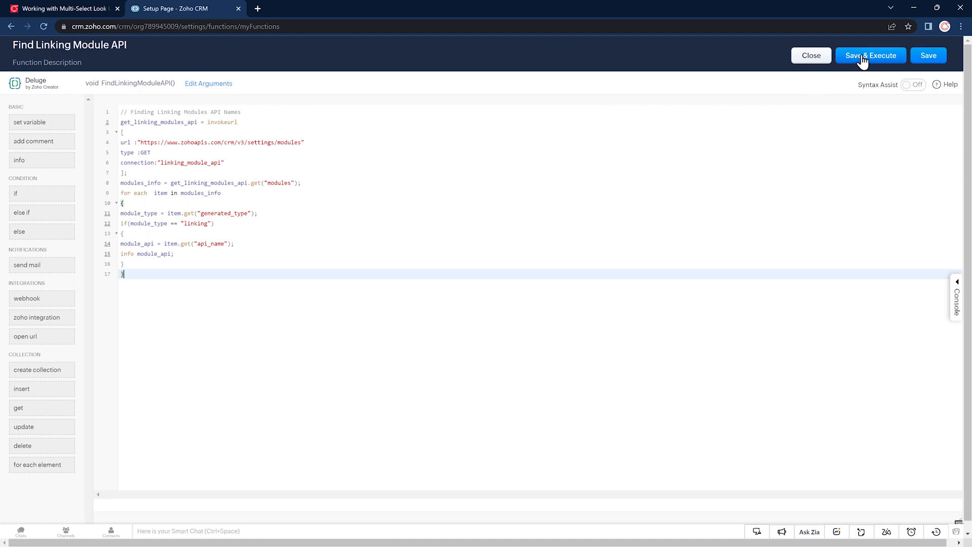
- Save and execute the FindLinkingModuleAPI function with the pasted linking-module code
click(871, 55)
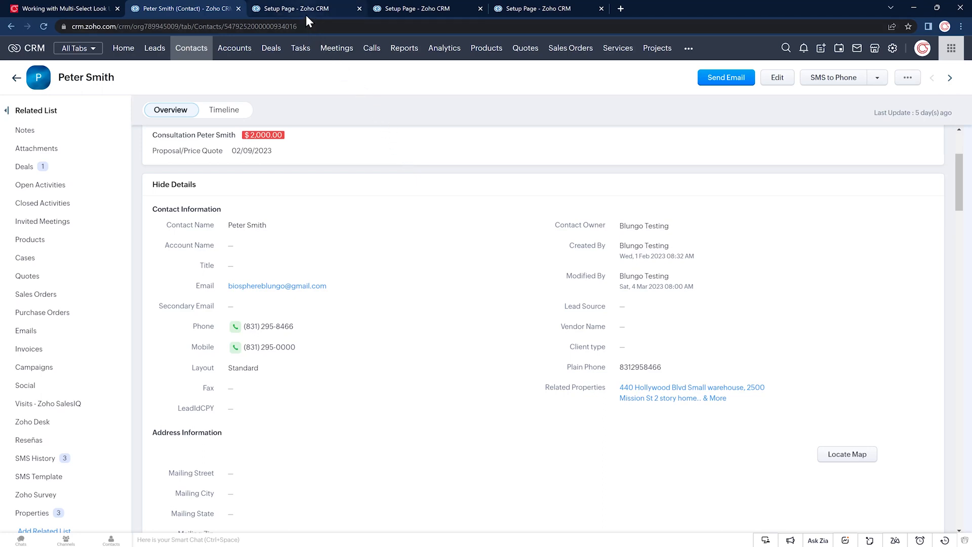
- Switch to the Setup tab holding the Multi Look Up Function Deluge code
click(304, 8)
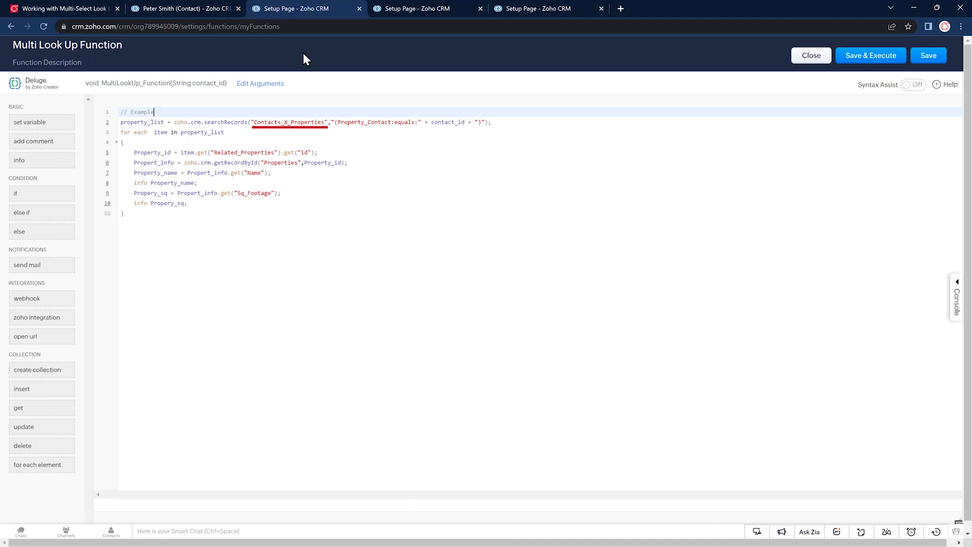
click(413, 9)
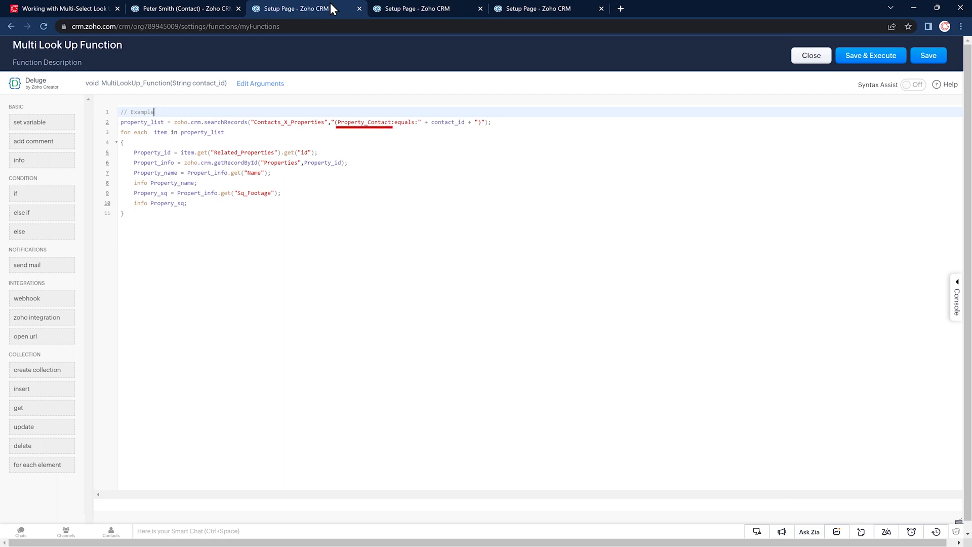
click(536, 9)
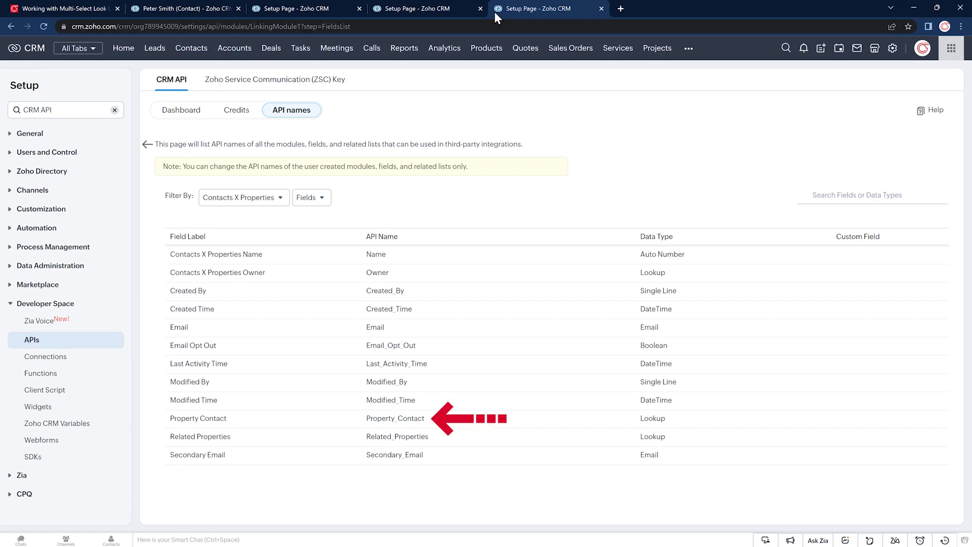
click(298, 8)
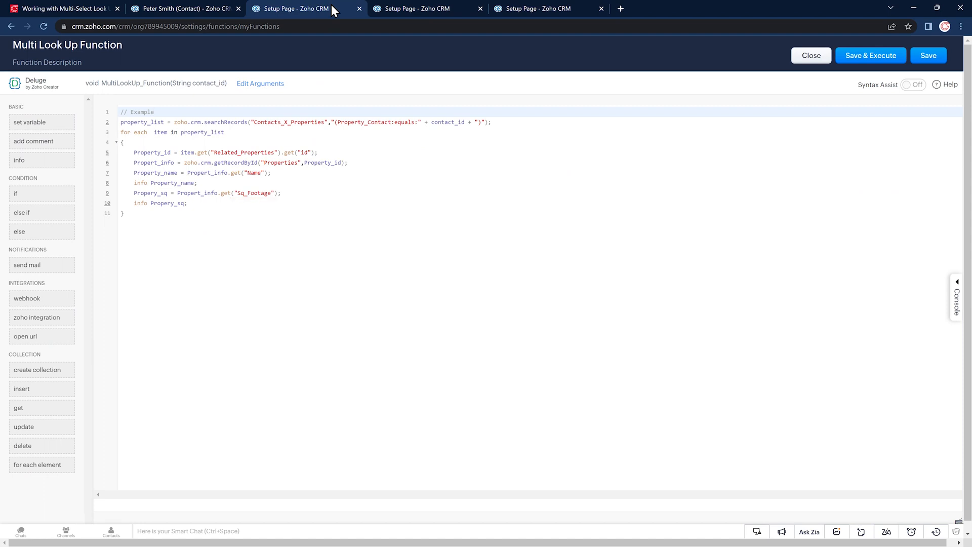
mouse_move(841, 65)
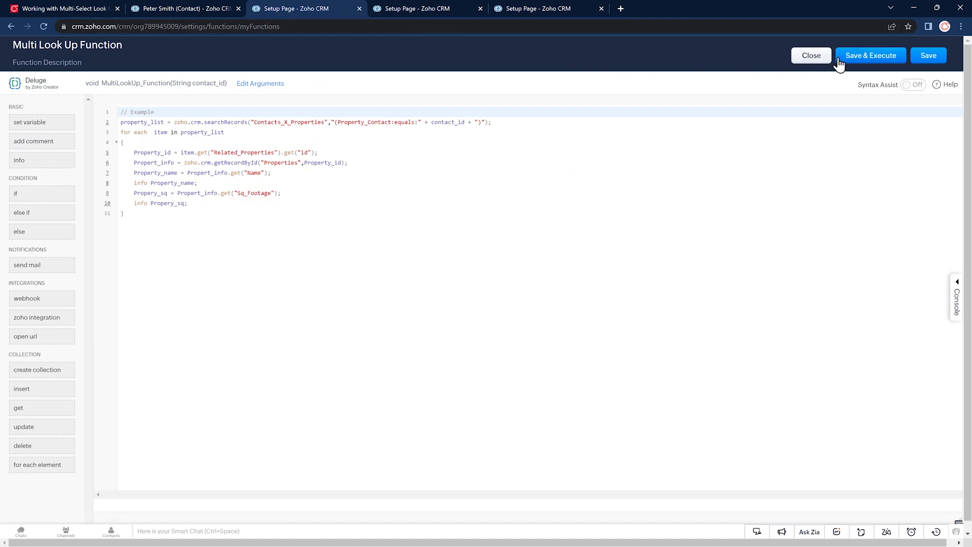
click(871, 55)
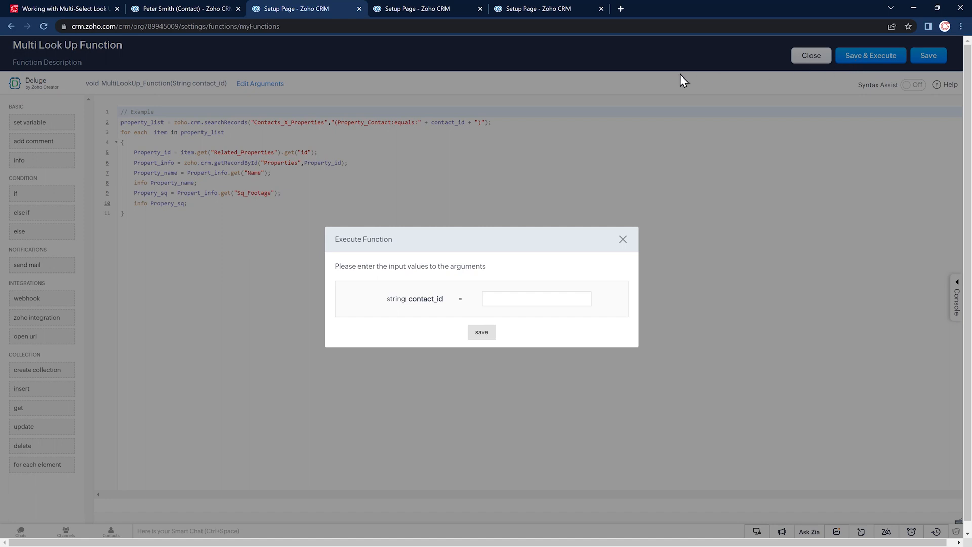
click(185, 8)
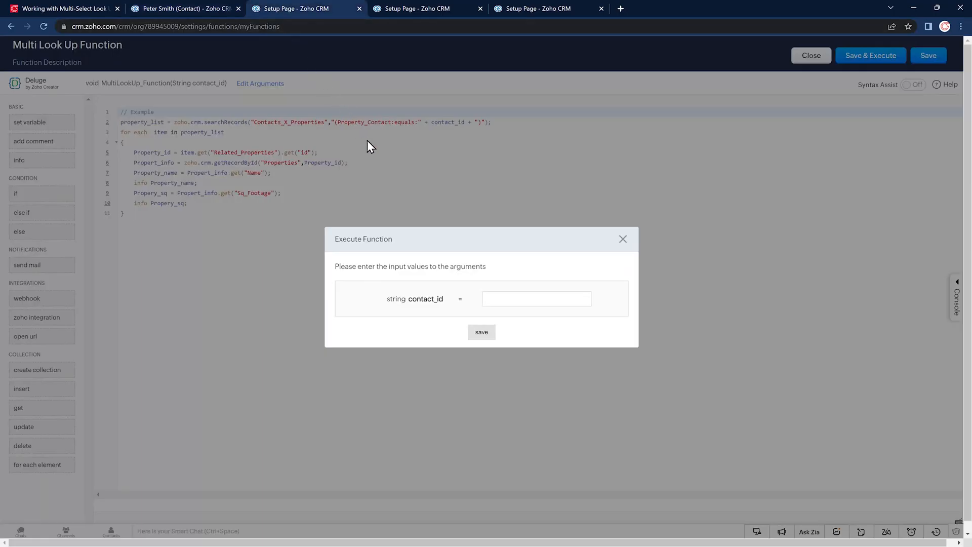
text(5479252000000934016)
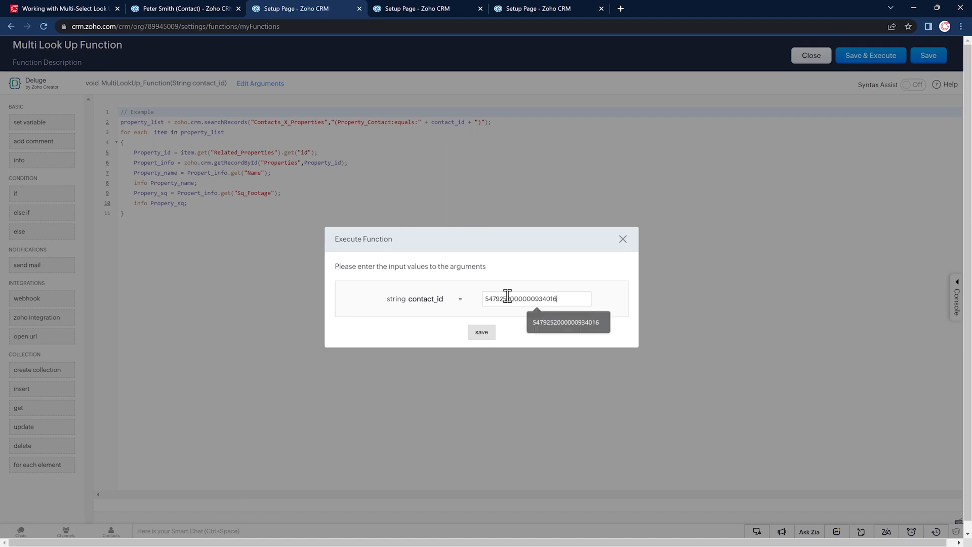
click(481, 332)
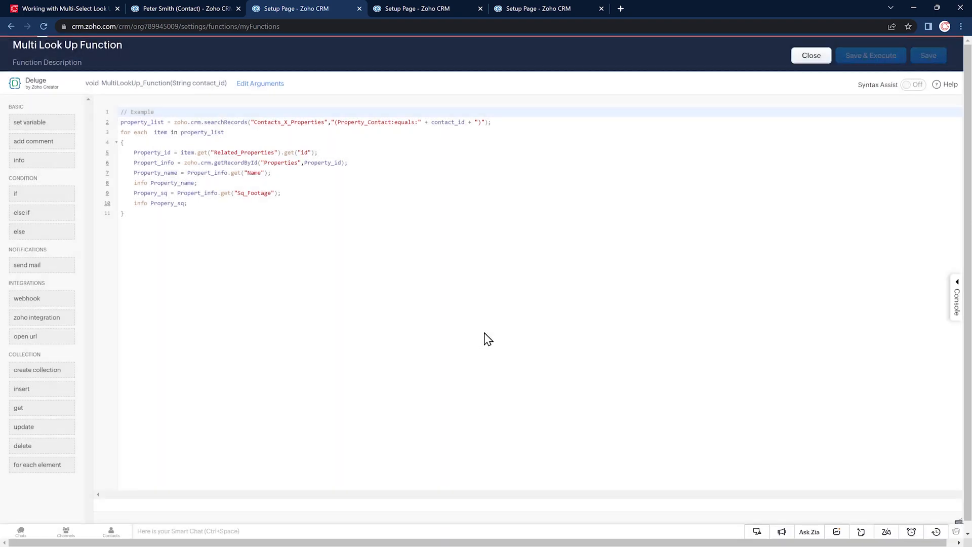
click(870, 54)
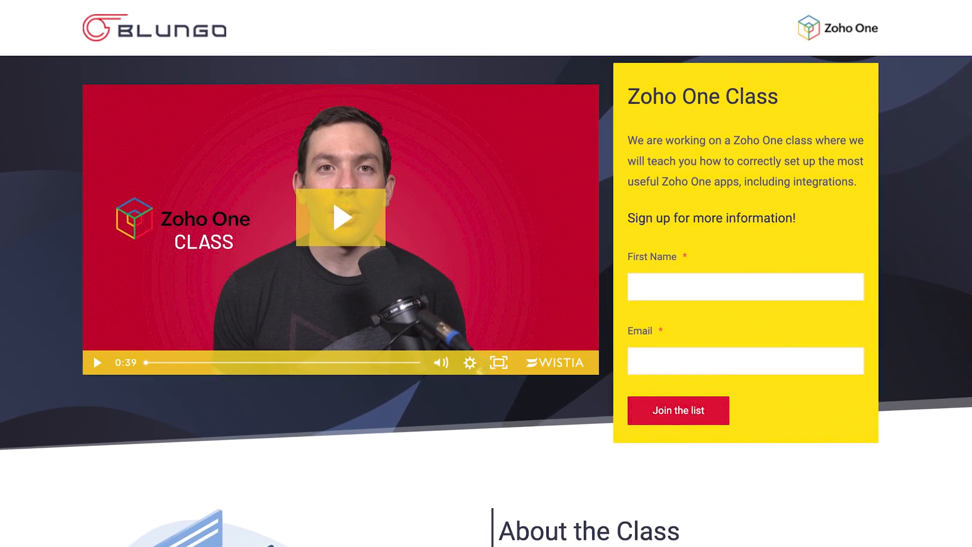
- Scroll through Blungo's Zoho One Class sign-up page
scroll(down, 3)
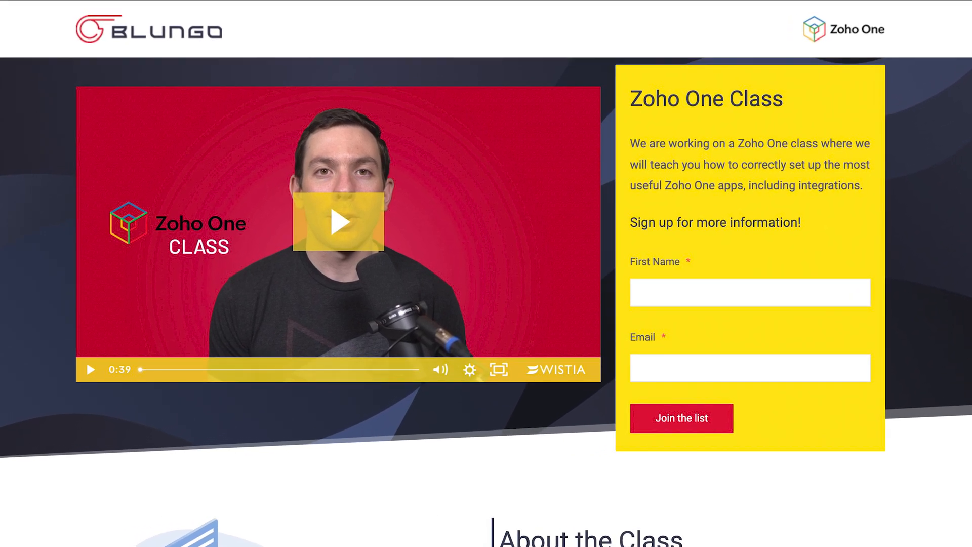